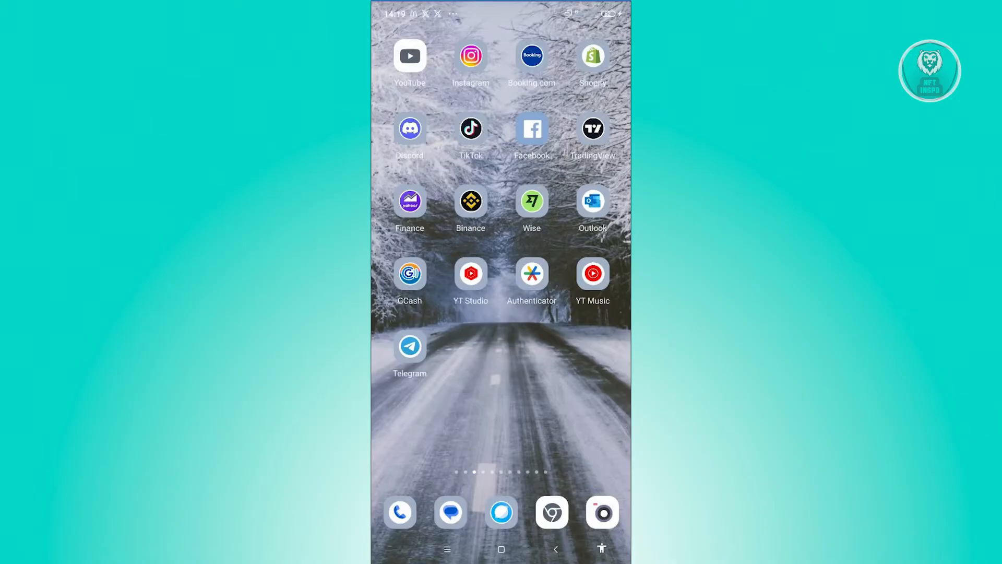
# - Launch Instagram from the home screen and go to your own profile page
pyautogui.click(470, 56)
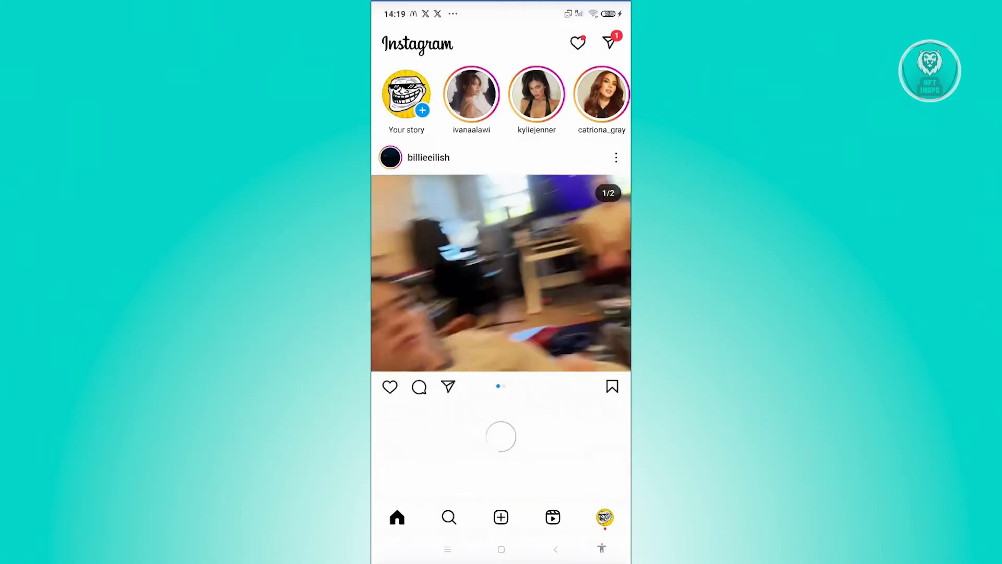
pyautogui.click(603, 517)
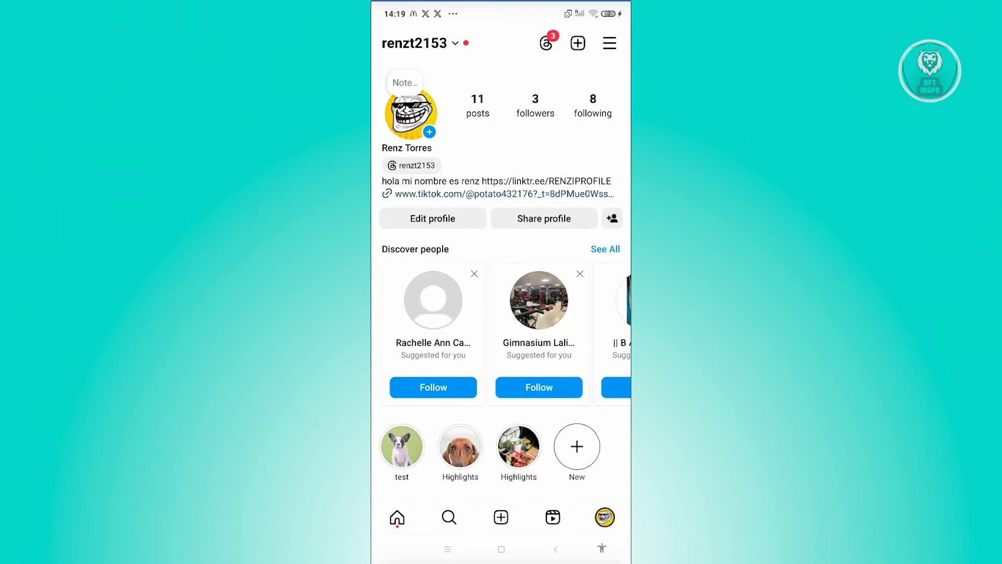
# - Open Settings and activity and go to Help under More info and support
pyautogui.click(608, 43)
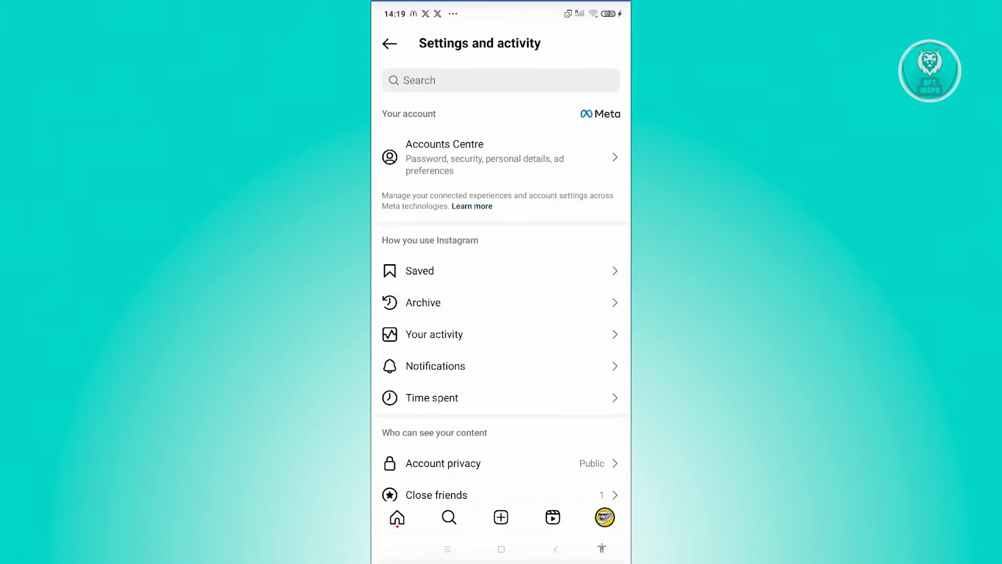
pyautogui.scroll(-3)
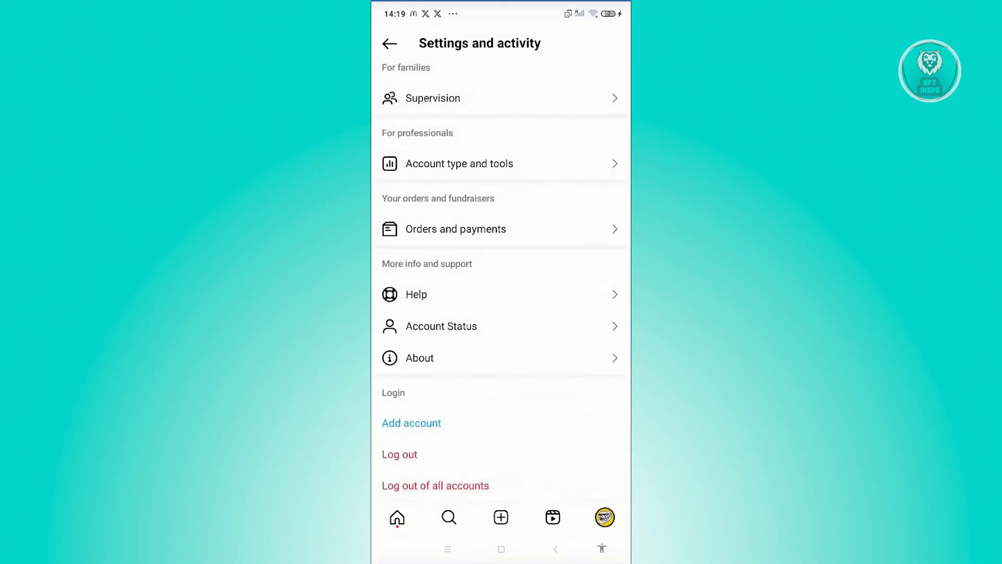
pyautogui.click(416, 294)
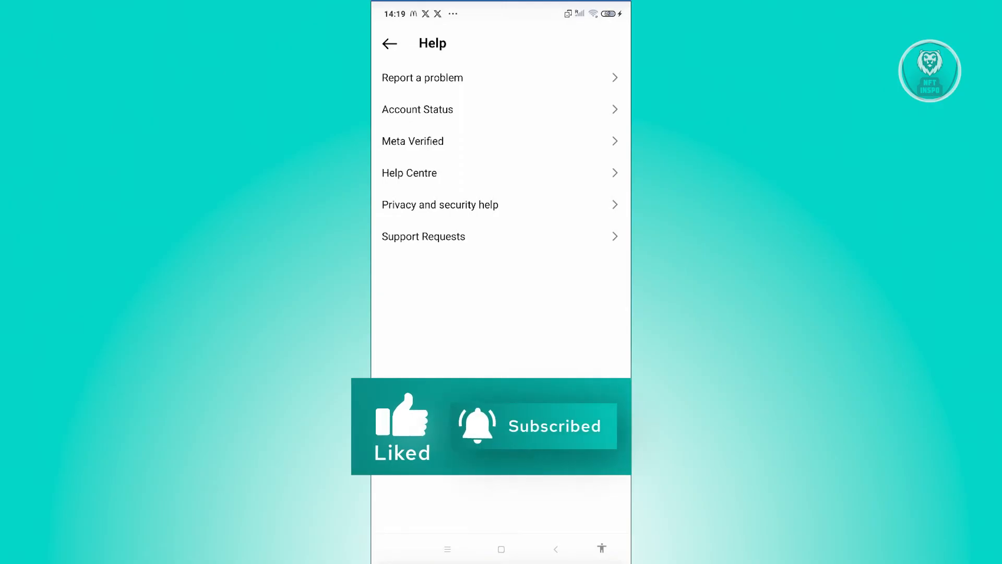
# - Open Support Requests, then Violations, showing the account has no violations
pyautogui.click(423, 236)
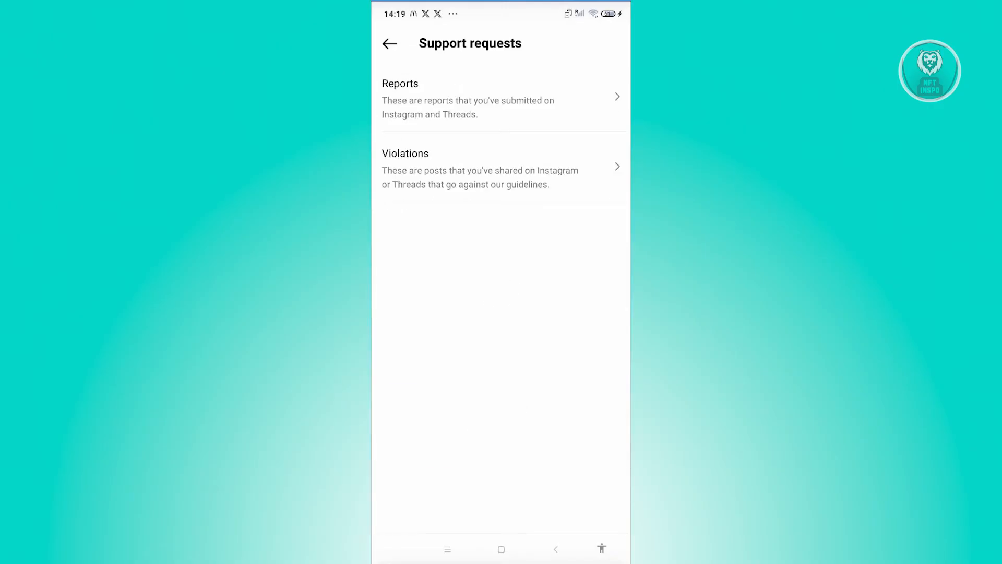
pyautogui.click(500, 169)
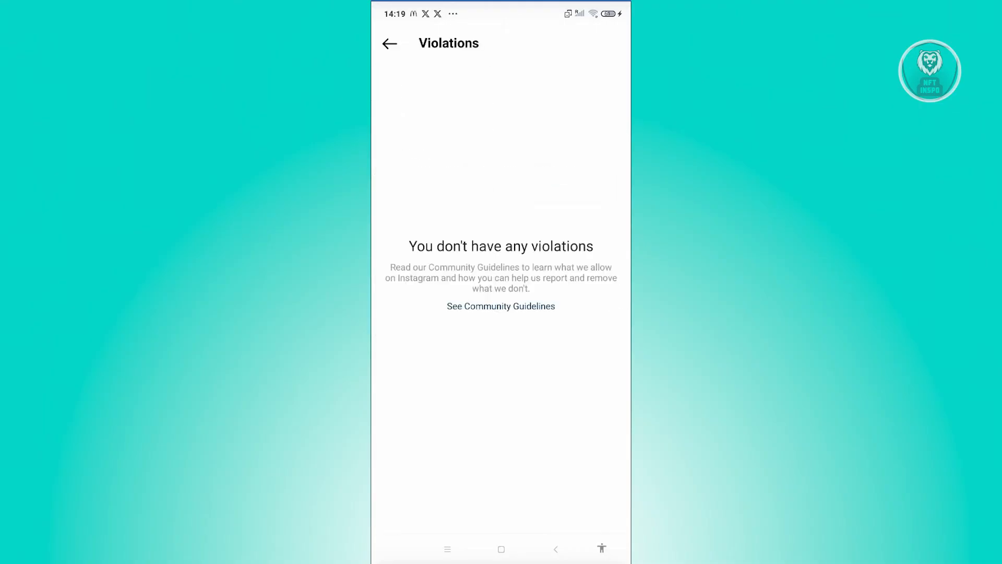